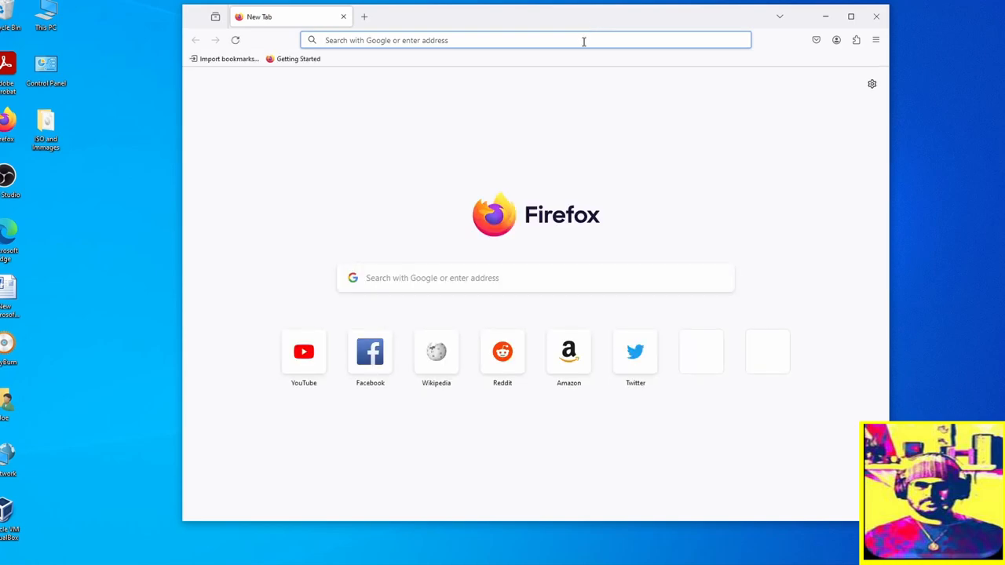
- Run a Google search for 'windows 11 iso download' from the Firefox address bar
{"action": "left_click", "coordinate": [526, 41]}
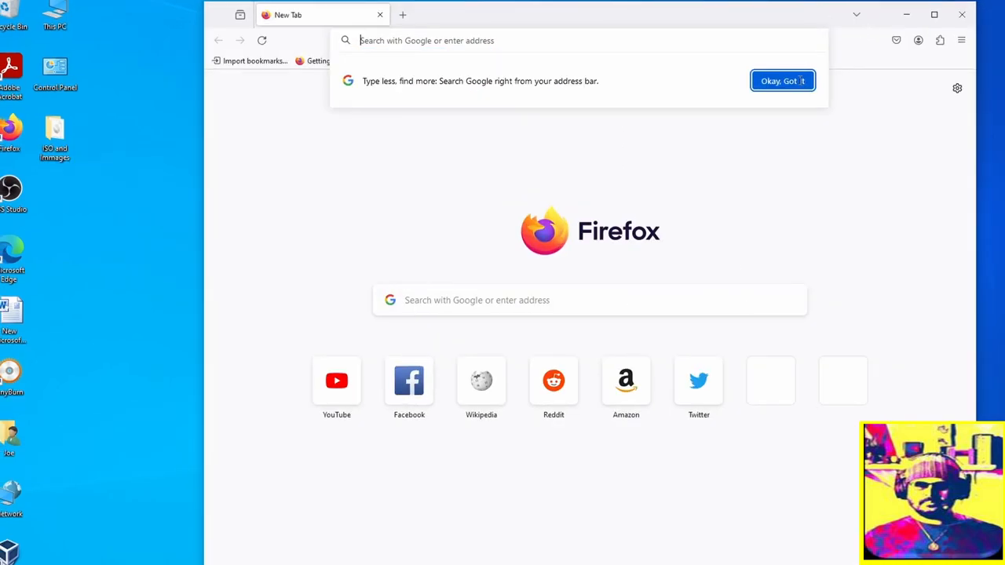
{"action": "left_click", "coordinate": [782, 82]}
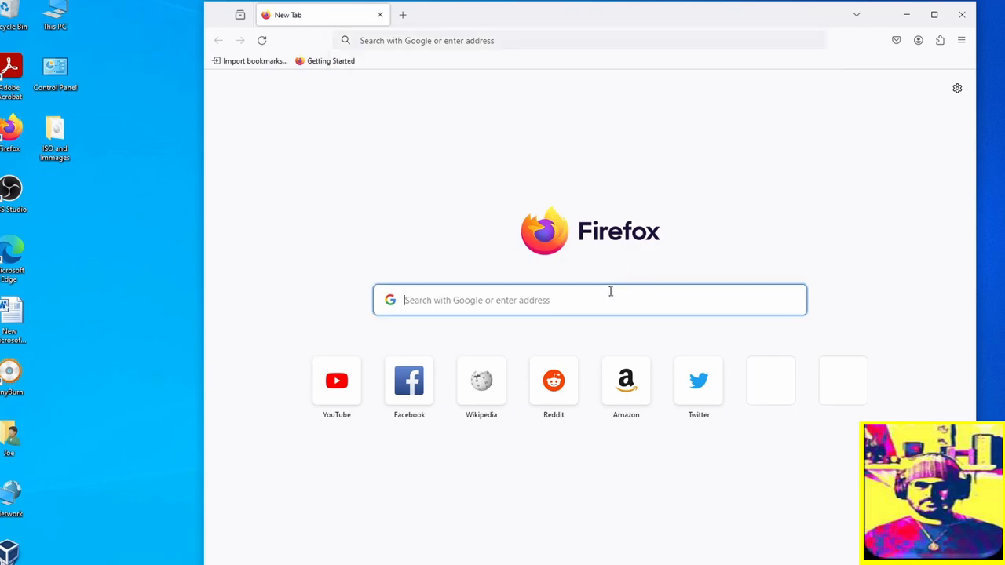
{"action": "type", "text": "windows 11 iso download"}
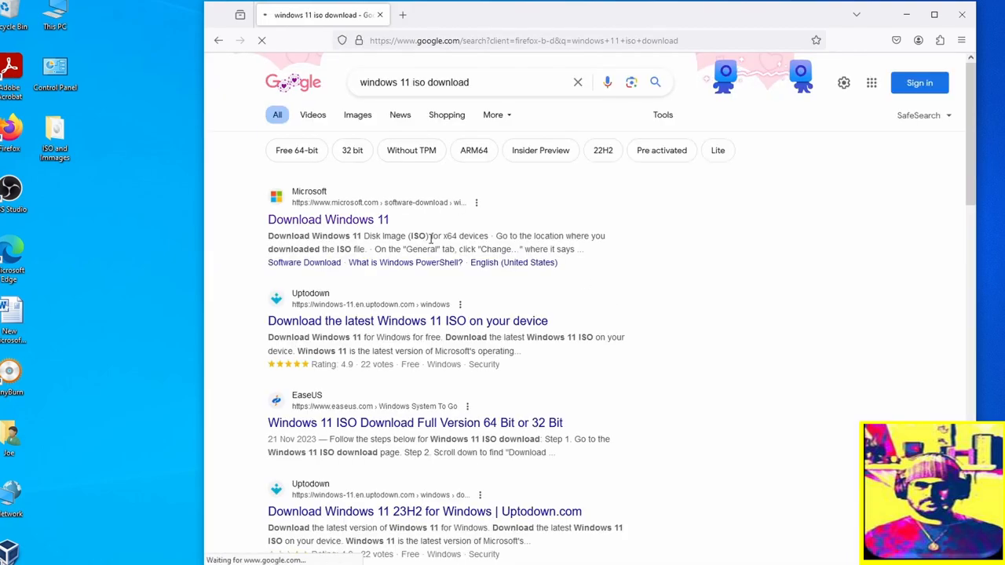
- Open Microsoft's Download Windows 11 result and scroll to Create Windows 11 Installation Media
{"action": "left_click", "coordinate": [328, 220]}
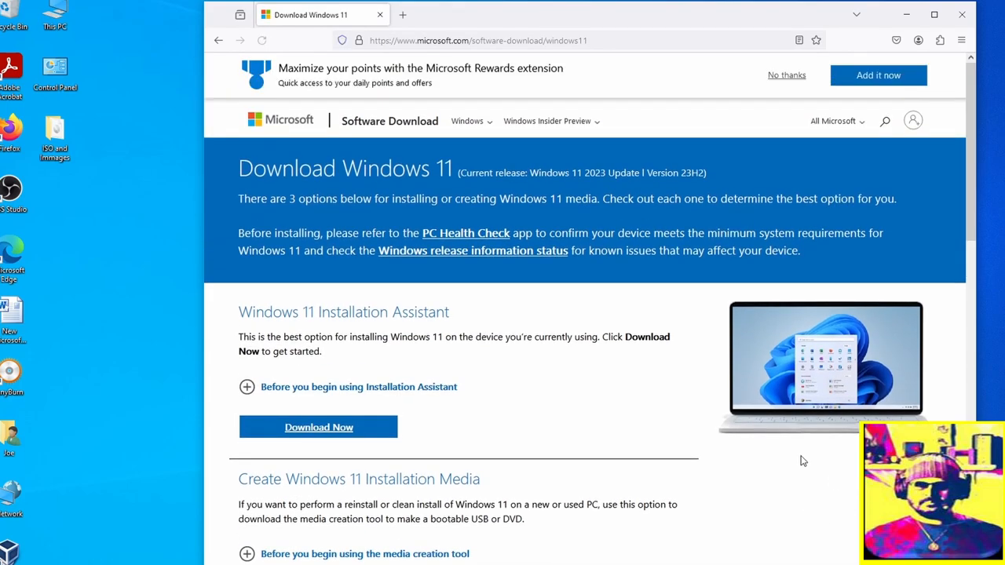
{"action": "scroll", "scroll_direction": "down", "scroll_amount": 3}
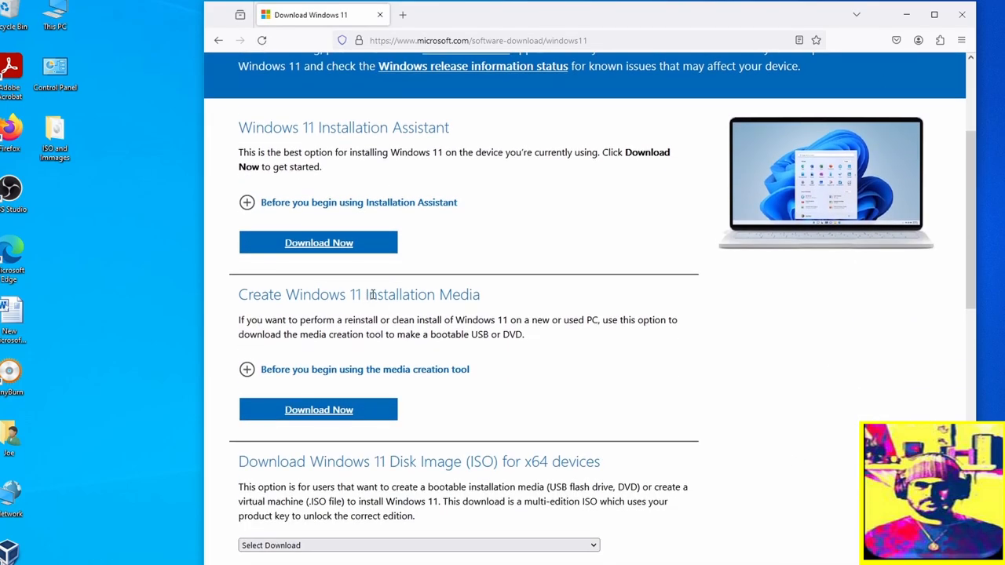
{"action": "scroll", "scroll_direction": "up", "scroll_amount": 3}
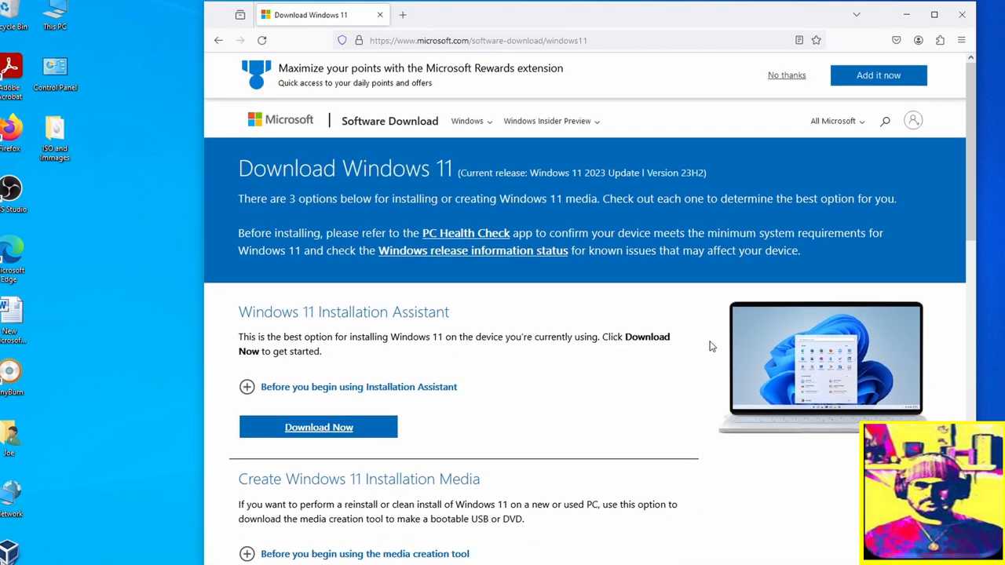
{"action": "scroll", "scroll_direction": "down", "scroll_amount": 3}
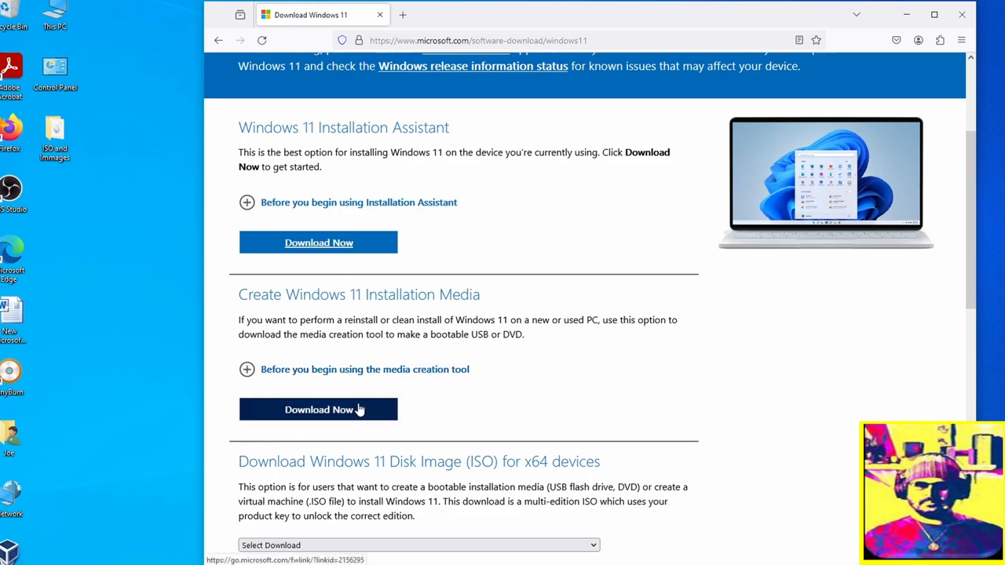
- Download MediaCreationTool_Win11_23H2 to Downloads and close the Downloads window
{"action": "left_click", "coordinate": [317, 408]}
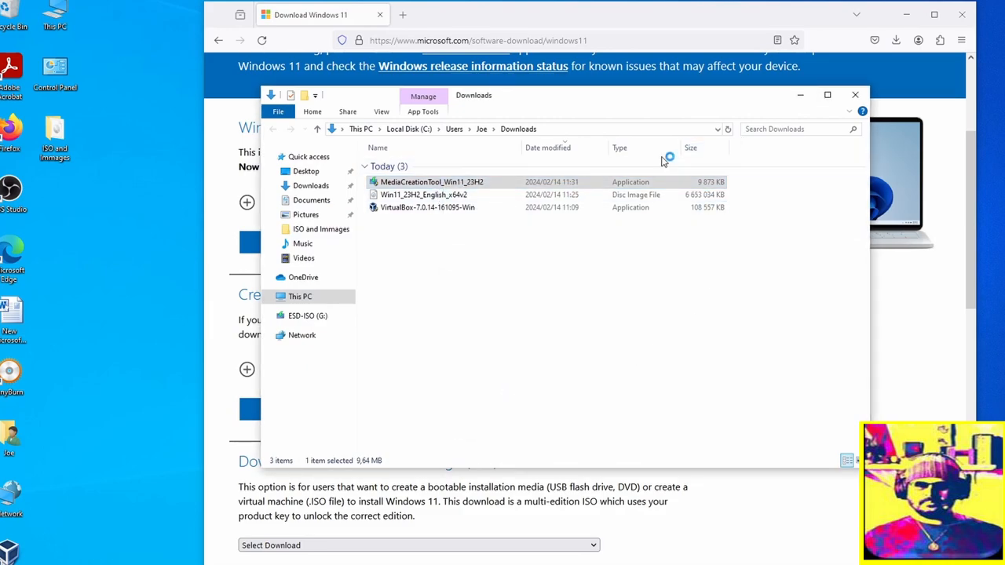
{"action": "mouse_move", "coordinate": [856, 95]}
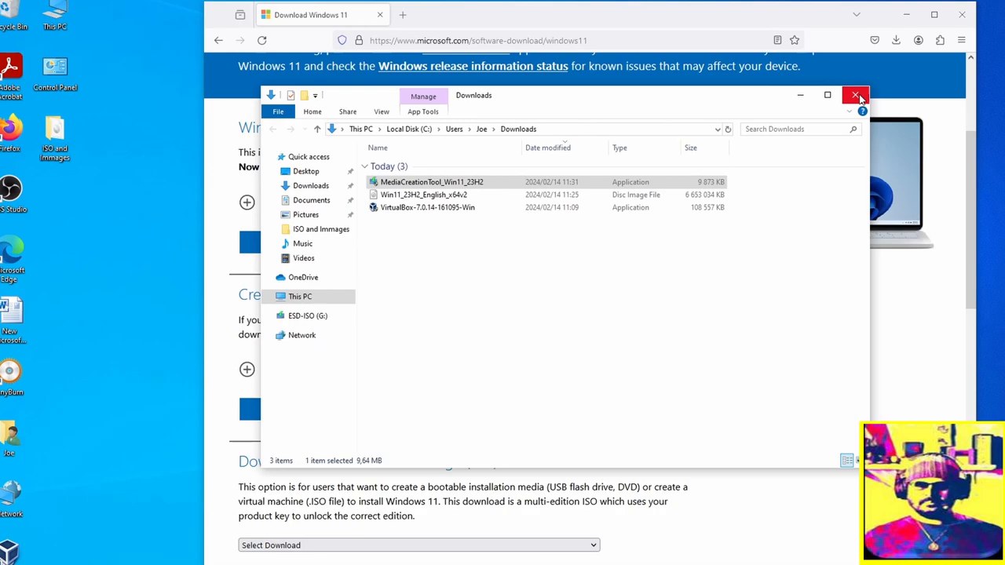
{"action": "mouse_move", "coordinate": [856, 95]}
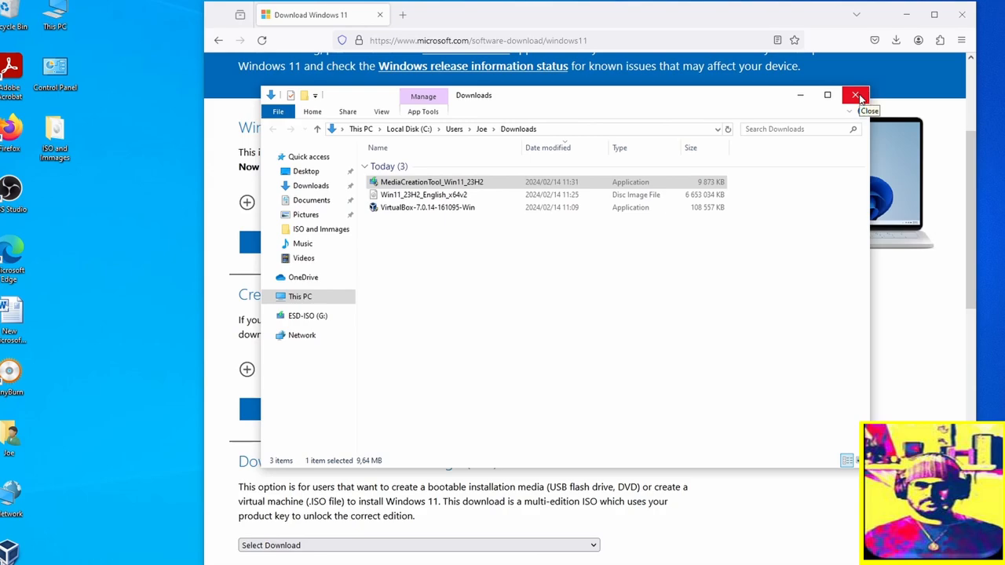
{"action": "left_click", "coordinate": [854, 96]}
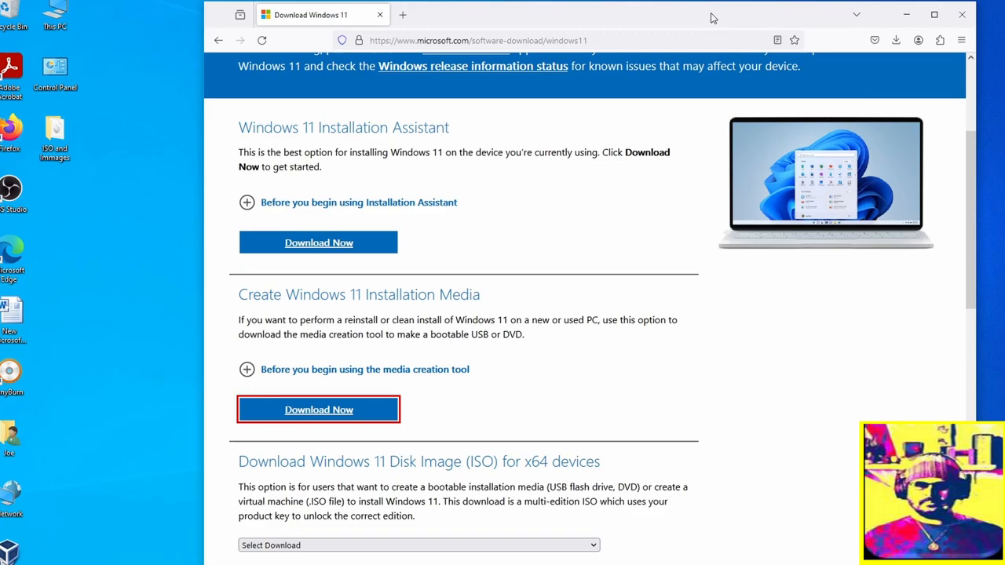
- Launch Windows 11 Setup and scroll the licence terms to the end
{"action": "left_click", "coordinate": [317, 408]}
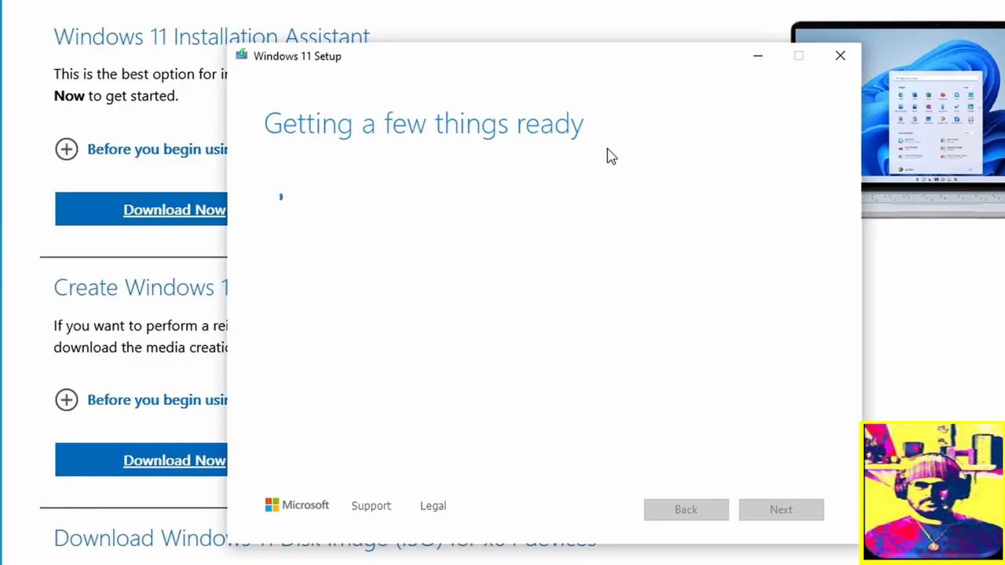
{"action": "mouse_move", "coordinate": [631, 96]}
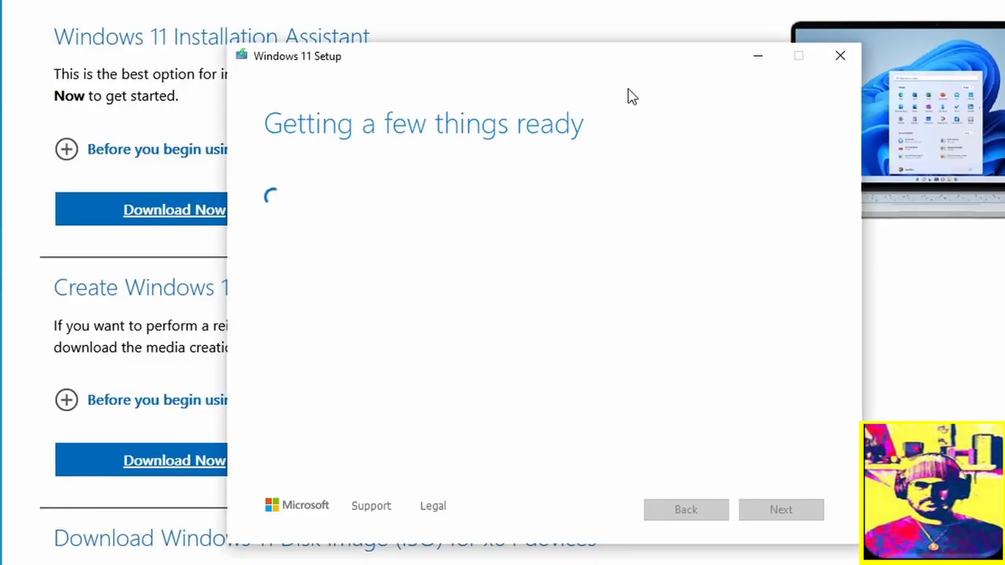
{"action": "mouse_move", "coordinate": [584, 81]}
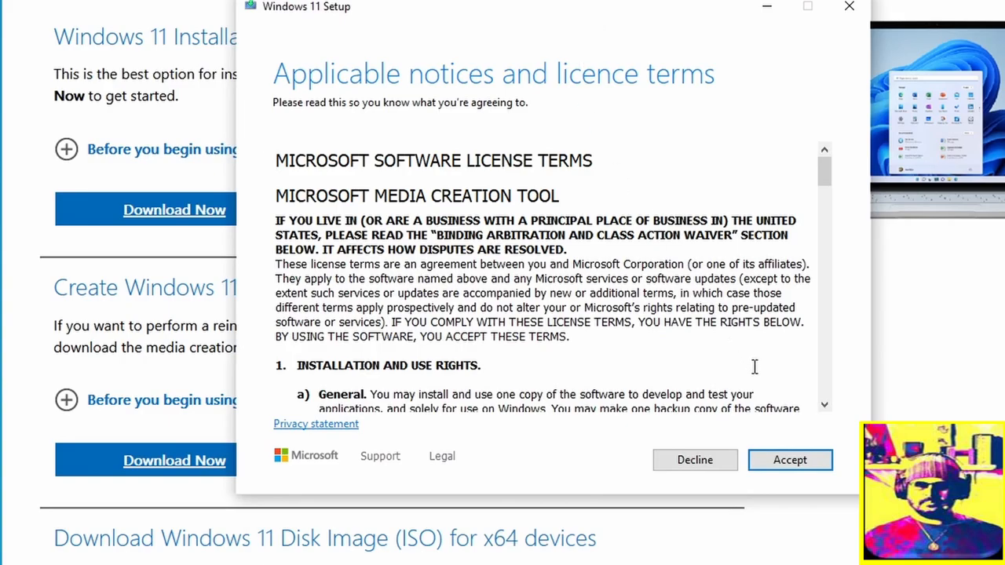
{"action": "scroll", "scroll_direction": "down", "scroll_amount": 3}
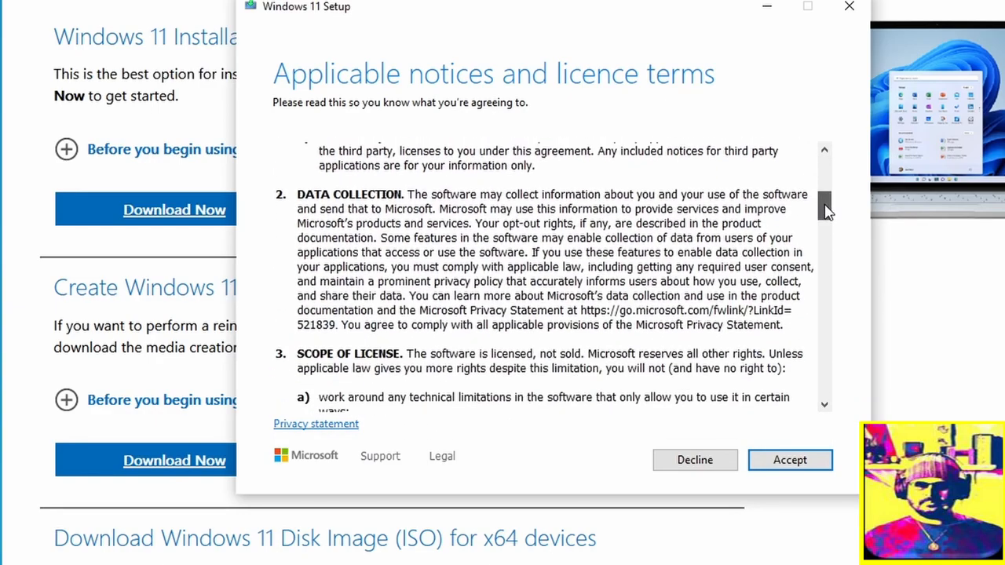
{"action": "left_click_drag", "start_coordinate": [824, 212], "coordinate": [824, 314]}
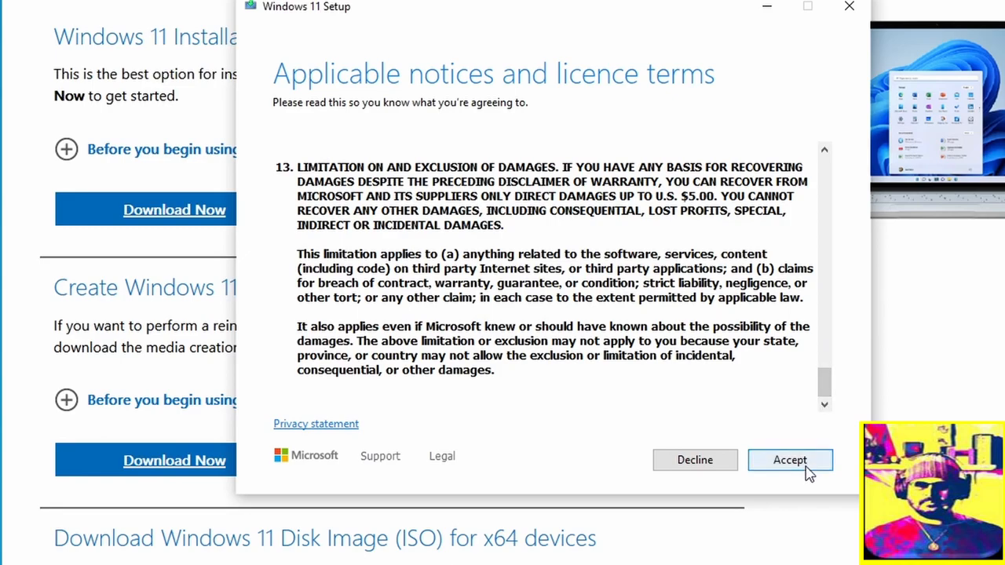
- Accept the licence, untick recommended options and keep English (United Kingdom) as language
{"action": "left_click", "coordinate": [790, 460]}
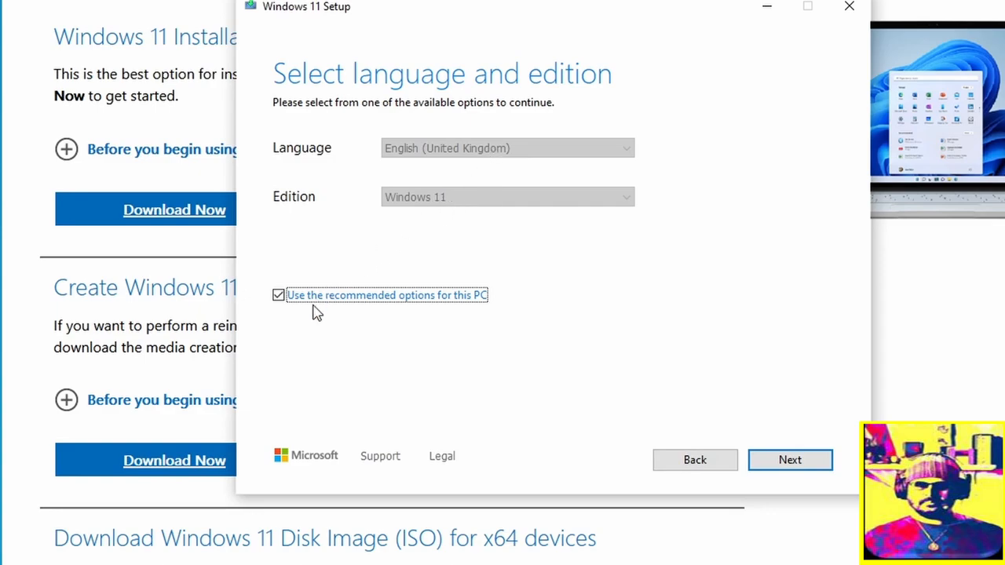
{"action": "left_click", "coordinate": [279, 296]}
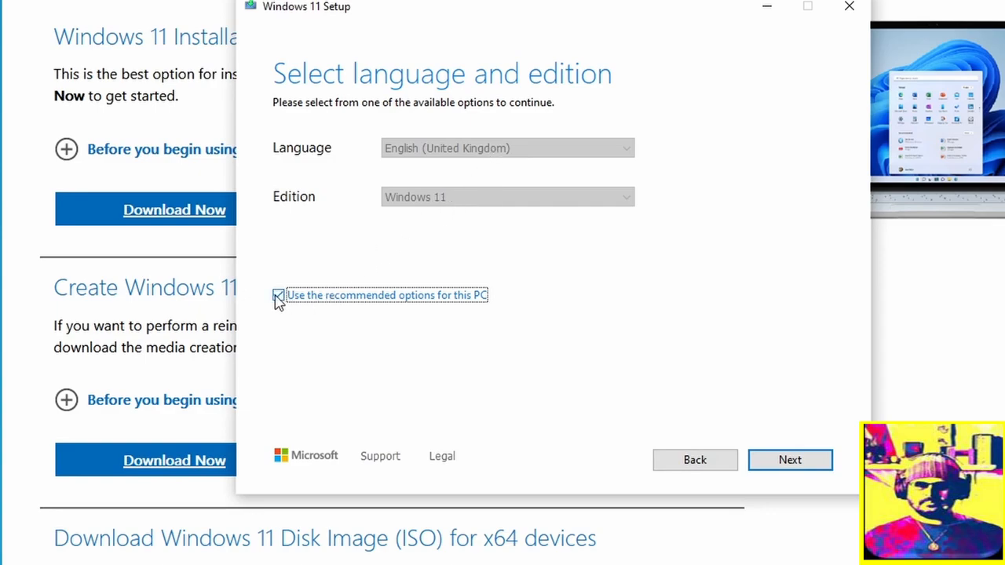
{"action": "left_click", "coordinate": [278, 295]}
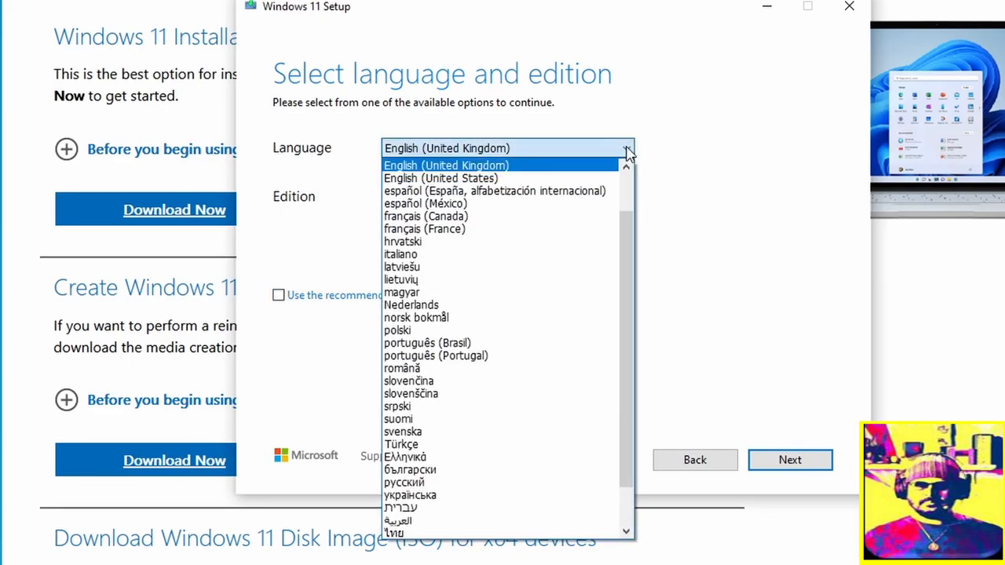
{"action": "left_click", "coordinate": [446, 165]}
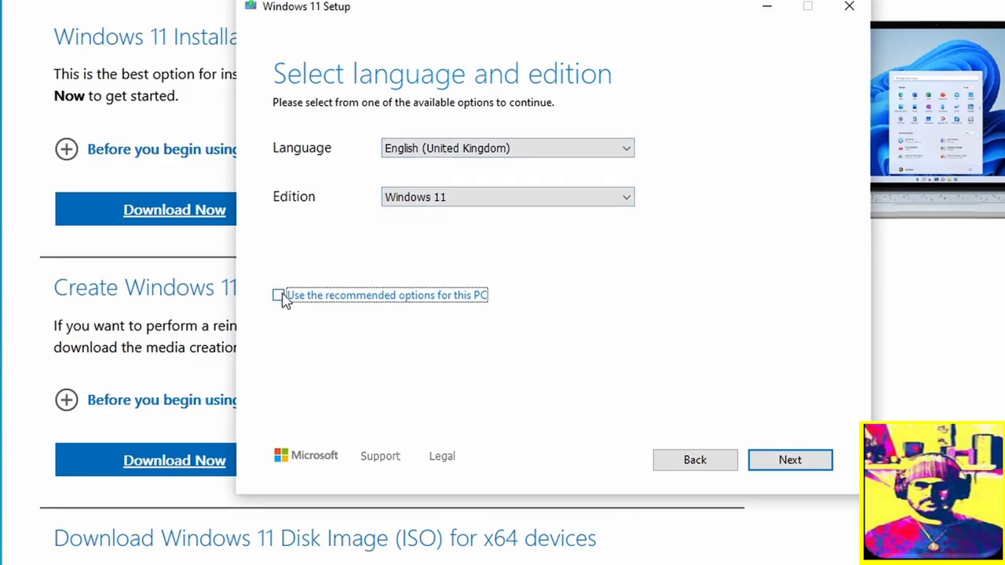
- Choose ISO file as the media type and continue to the save-location dialog
{"action": "left_click", "coordinate": [790, 459]}
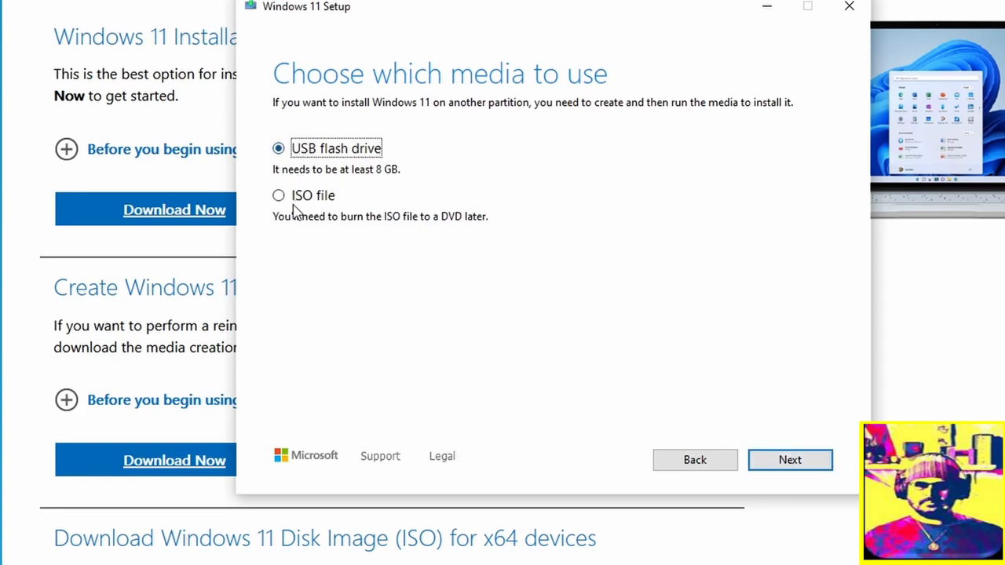
{"action": "left_click", "coordinate": [278, 195]}
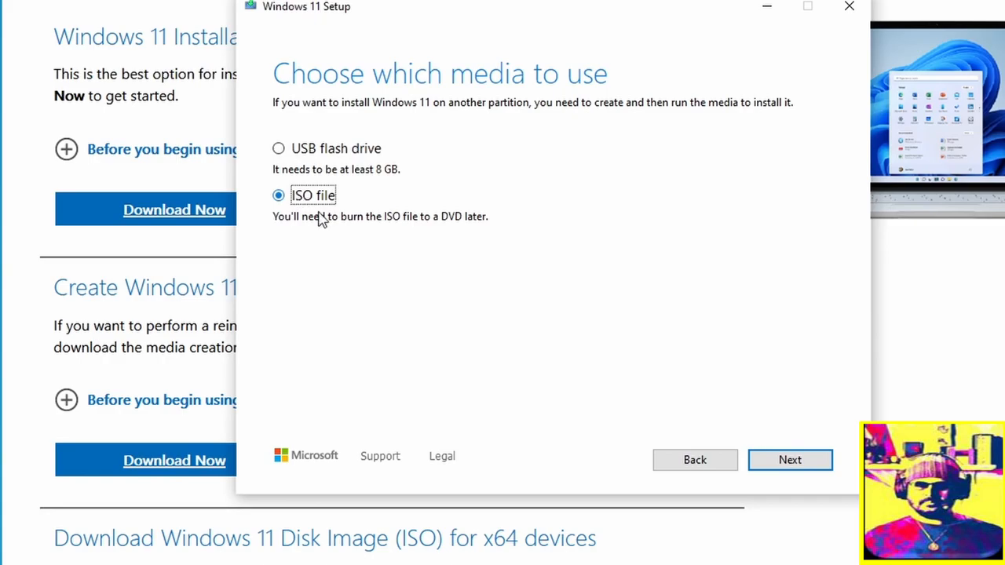
{"action": "left_click", "coordinate": [790, 458]}
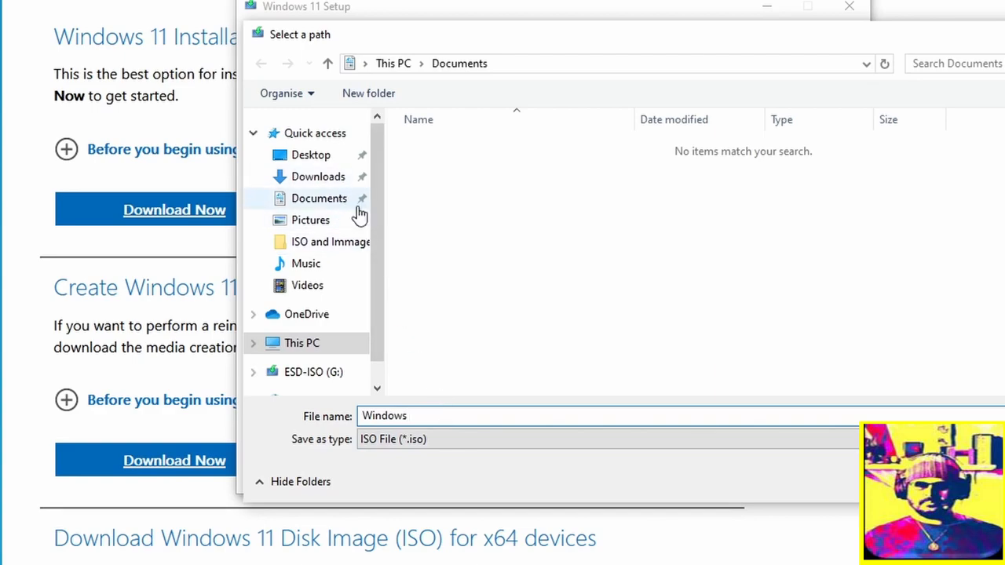
- Save the ISO in Desktop's 'ISO and Immages' folder as 'Windows11 from mediacreationtool'
{"action": "left_click", "coordinate": [311, 155]}
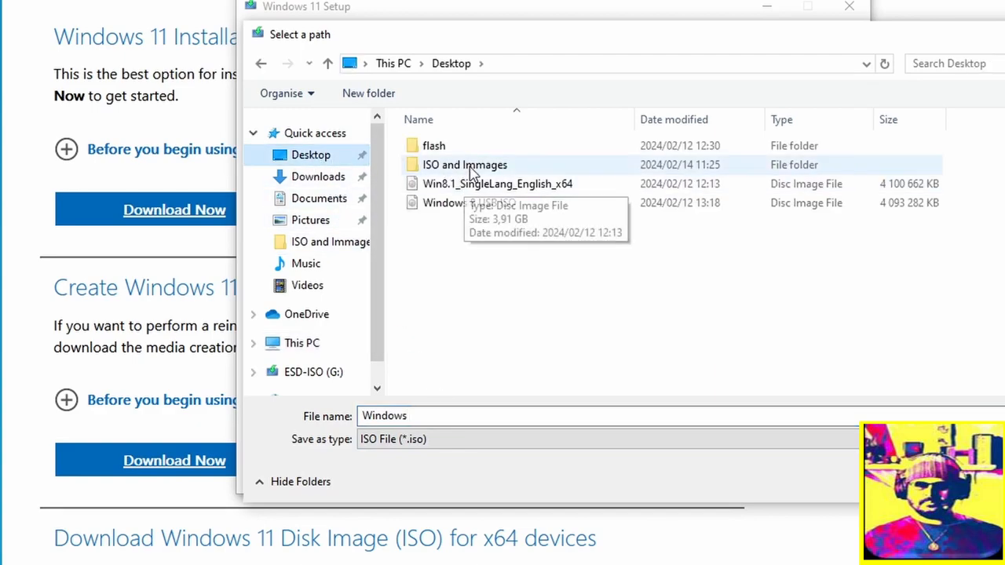
{"action": "double_click", "coordinate": [465, 165]}
{"action": "type", "text": "11 from m"}
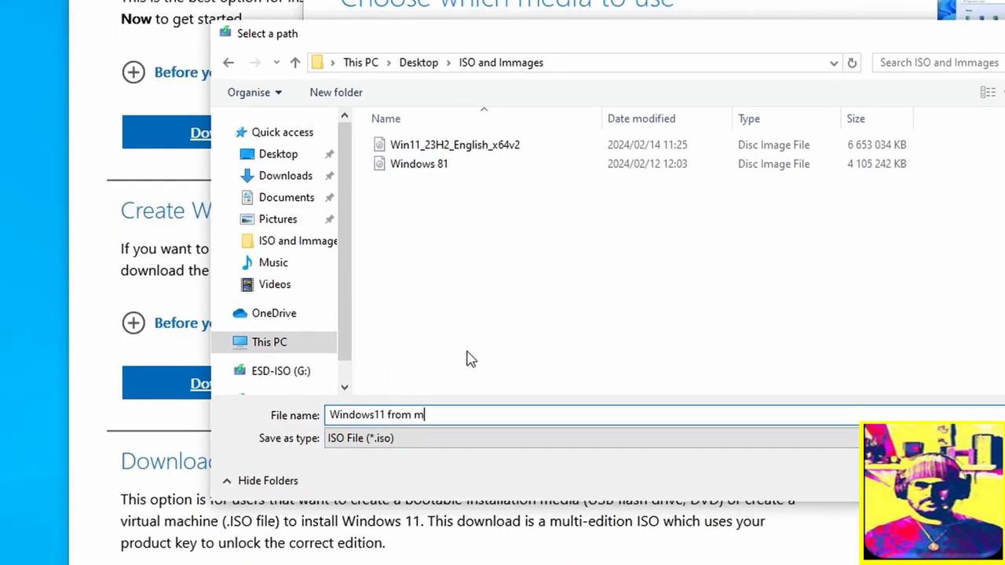
{"action": "type", "text": "ediacre"}
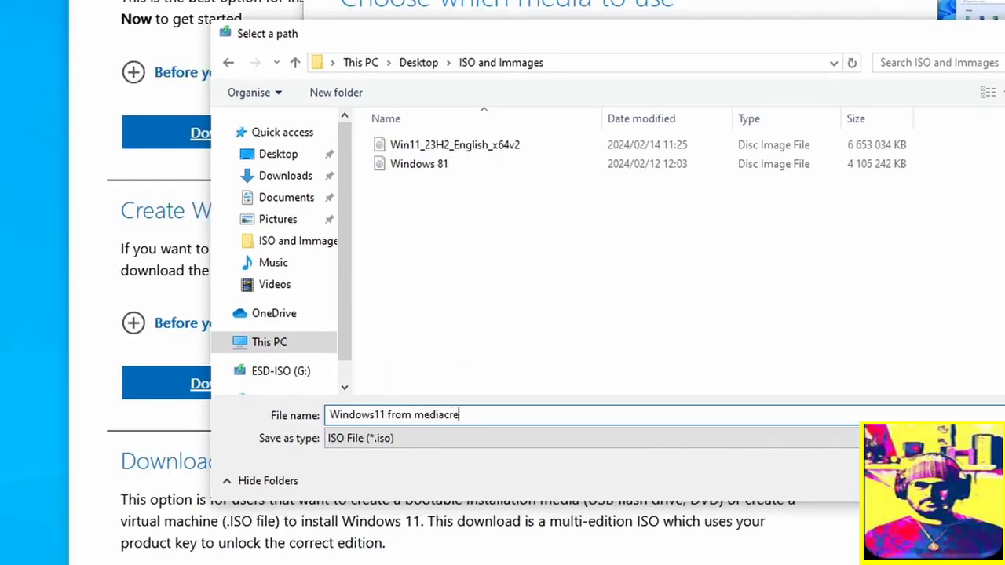
{"action": "type", "text": "ation"}
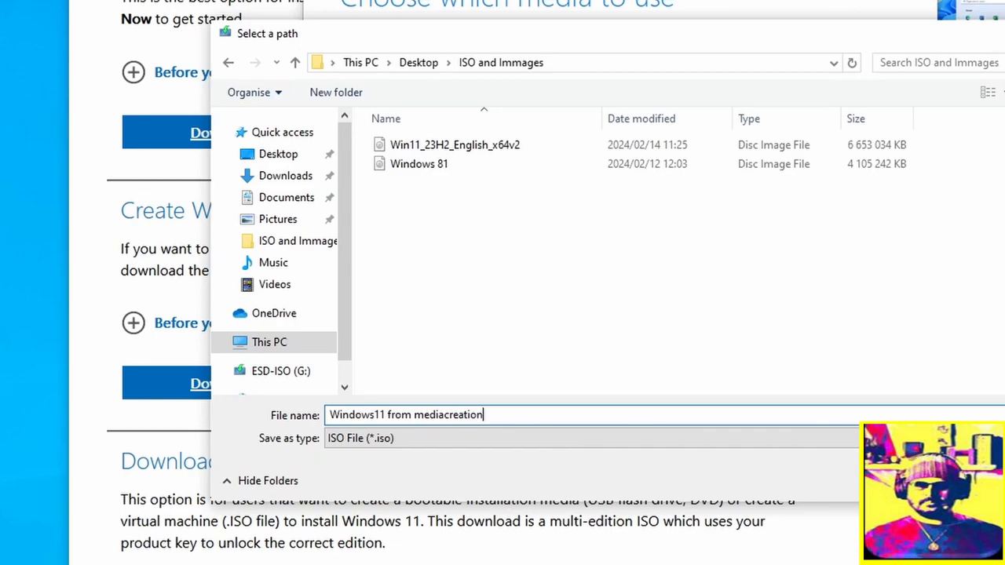
{"action": "type", "text": "tool"}
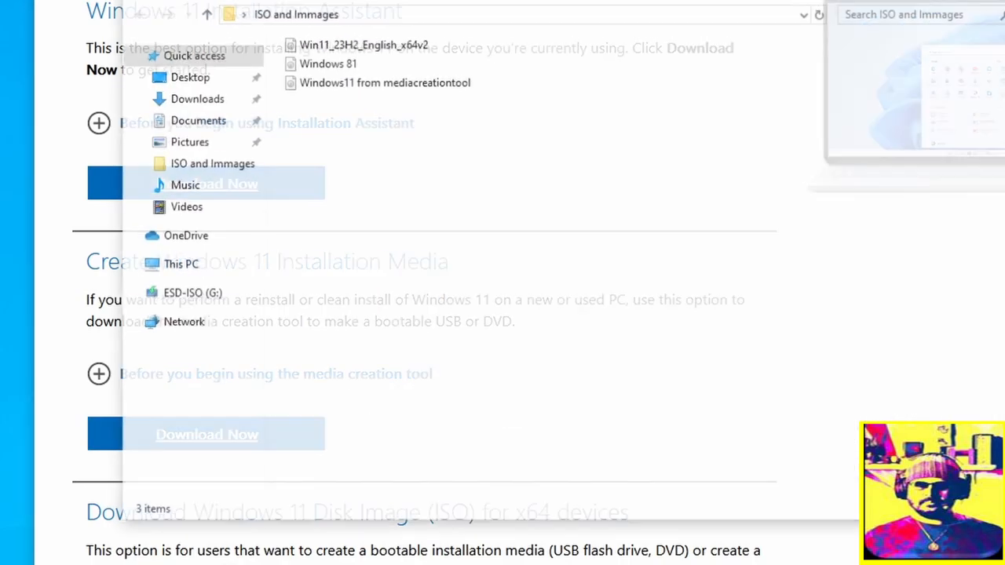
- Select the 'Windows11 from mediacreationtool' ISO to show its 5,25 GB size
{"action": "left_click", "coordinate": [383, 82]}
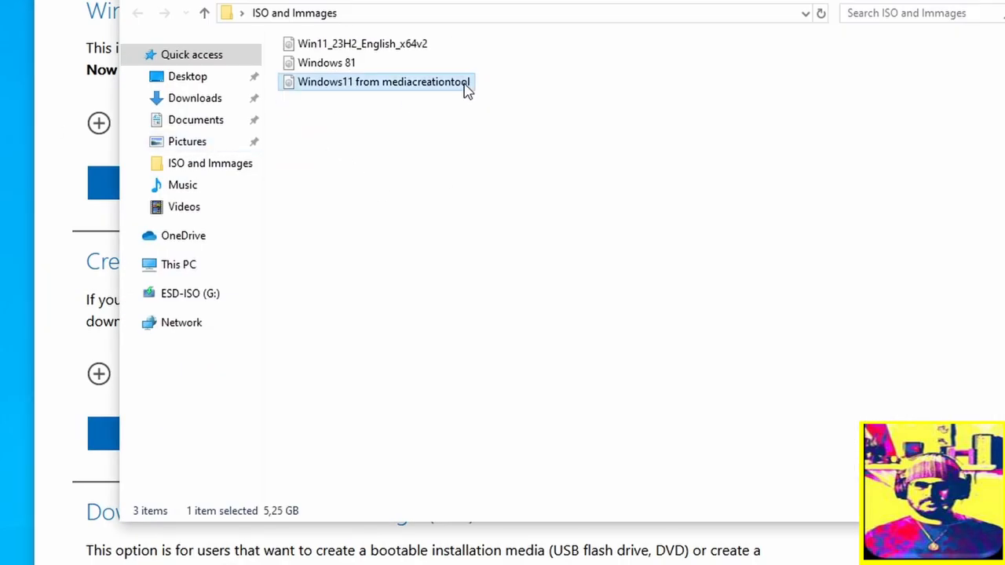